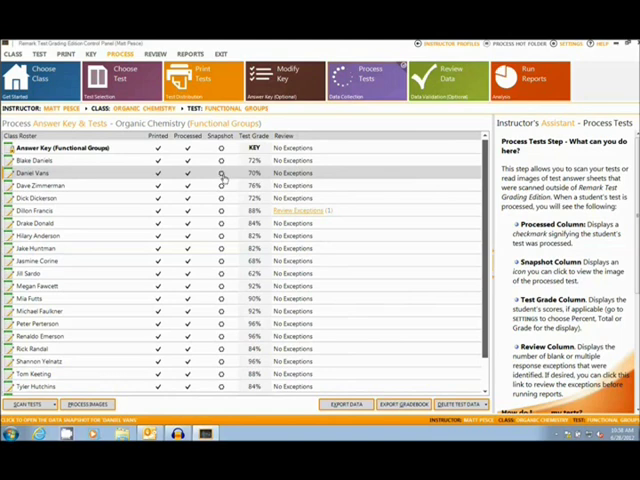
mouse_move(196, 196)
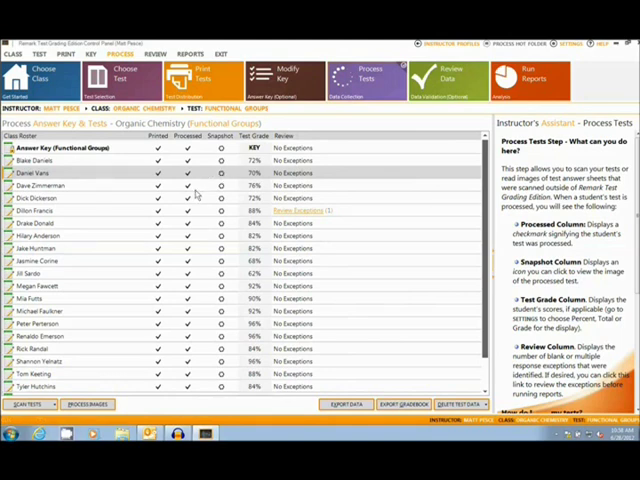
mouse_move(200, 192)
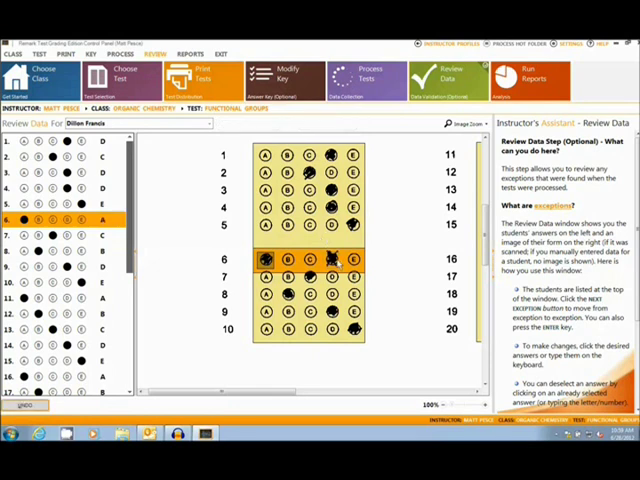
Bring up a student's scanned bubble sheet in the Review Data step
click(200, 122)
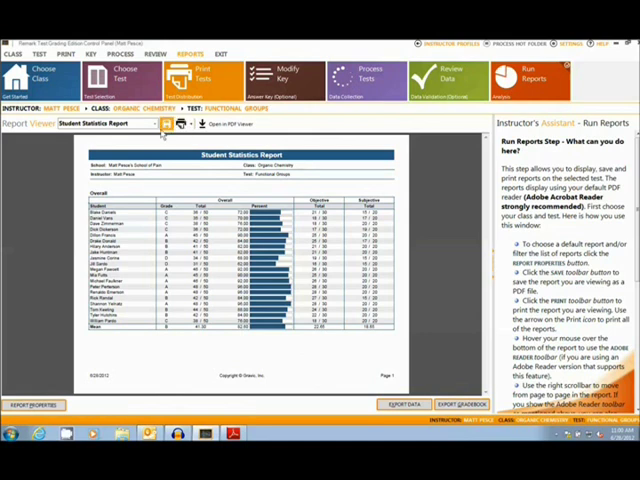
Show the available report types via Run Reports for the Functional Groups test
click(164, 122)
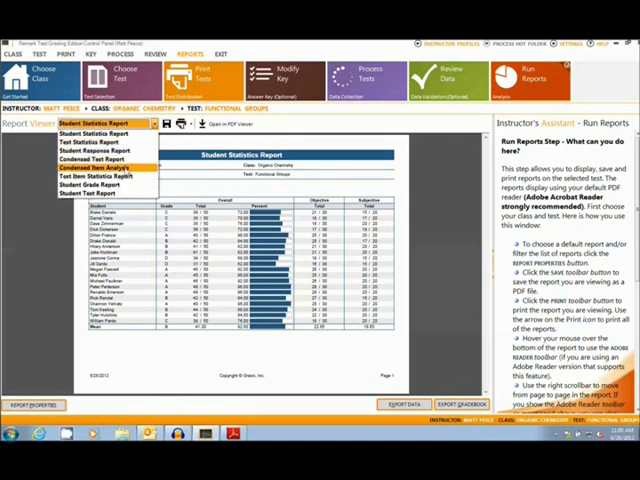
Choose Student Test Report from the Report Viewer dropdown
click(108, 192)
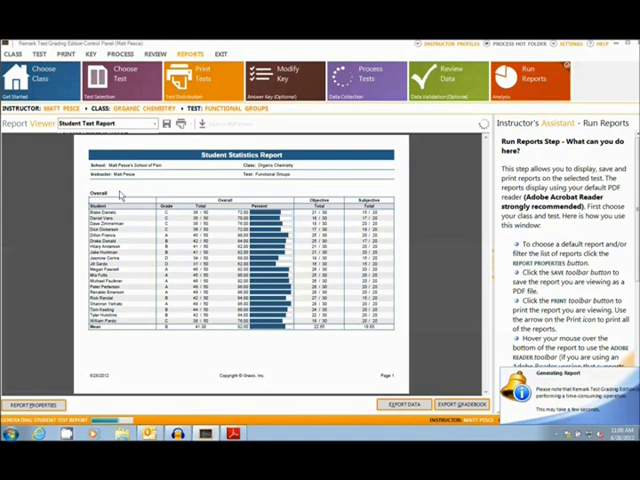
mouse_move(124, 192)
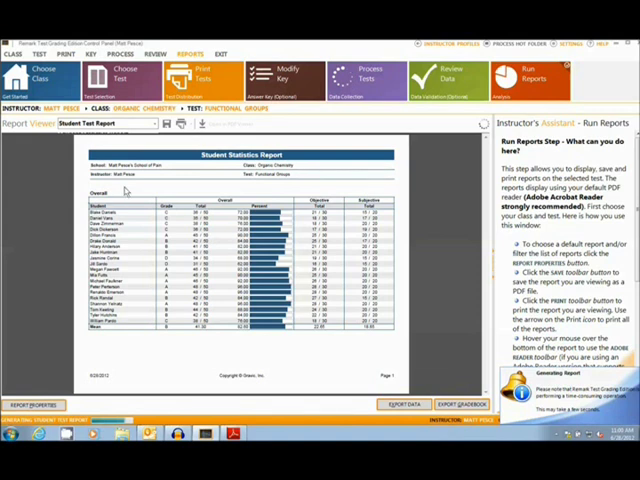